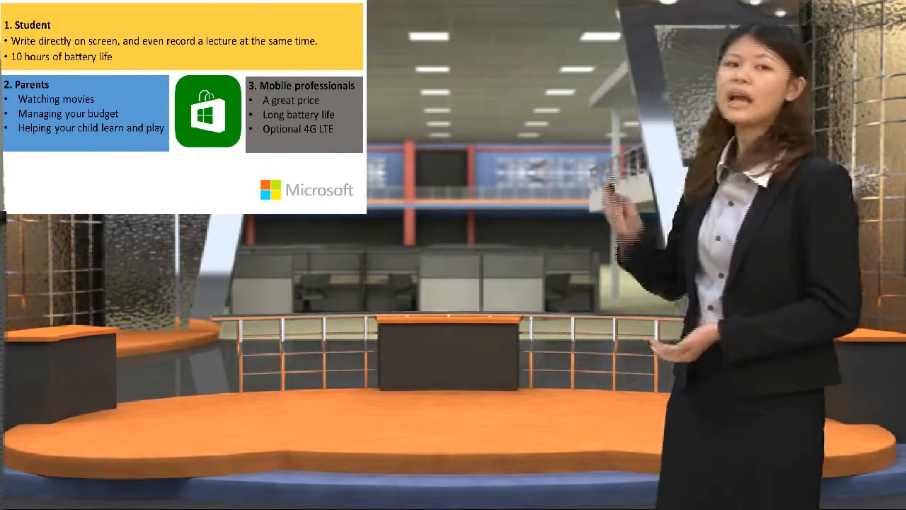
pyautogui.press('Right')
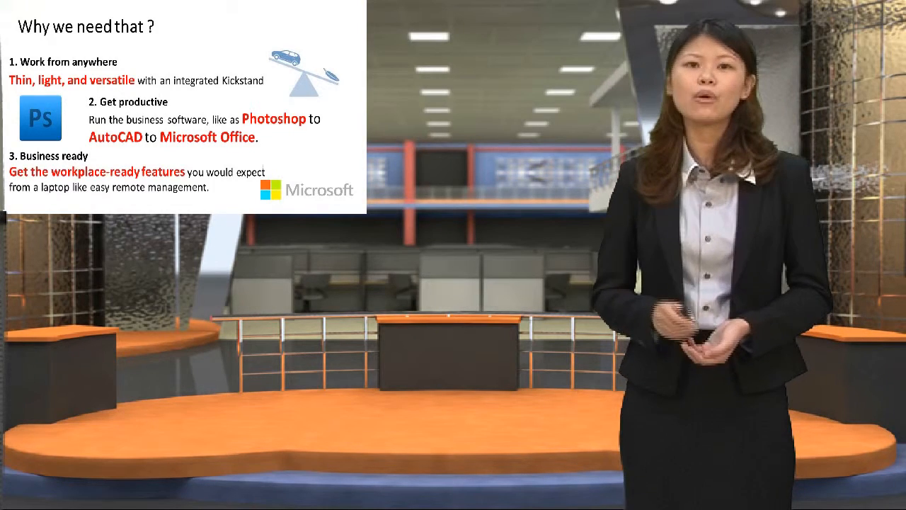